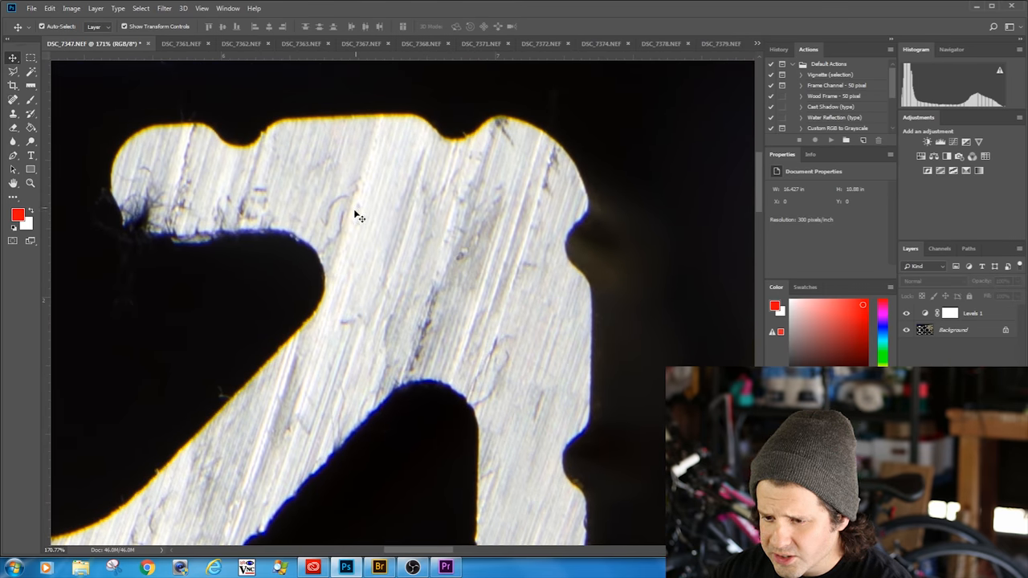
{"action": "mouse_move", "coordinate": [414, 379]}
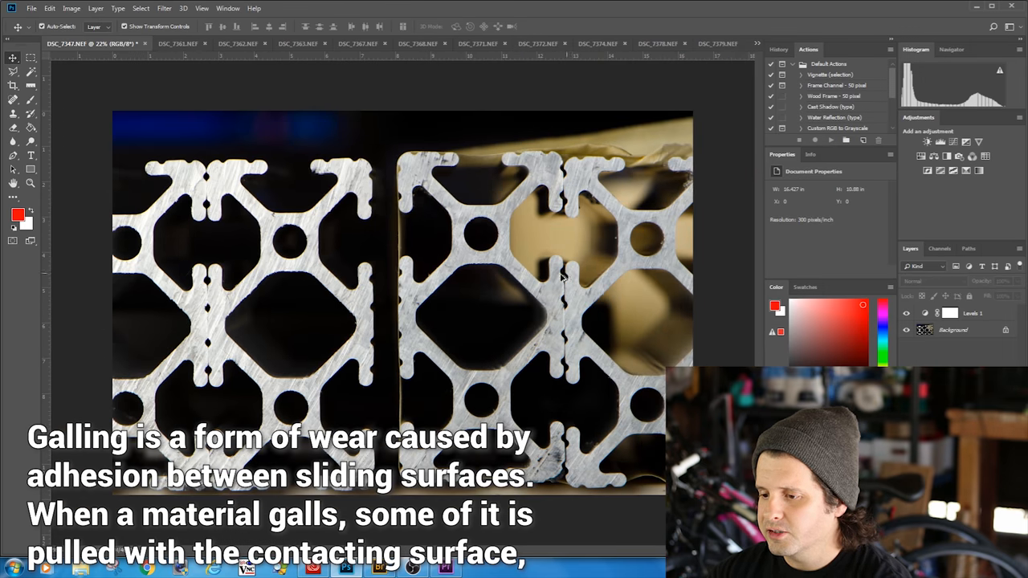
{"action": "mouse_move", "coordinate": [485, 297]}
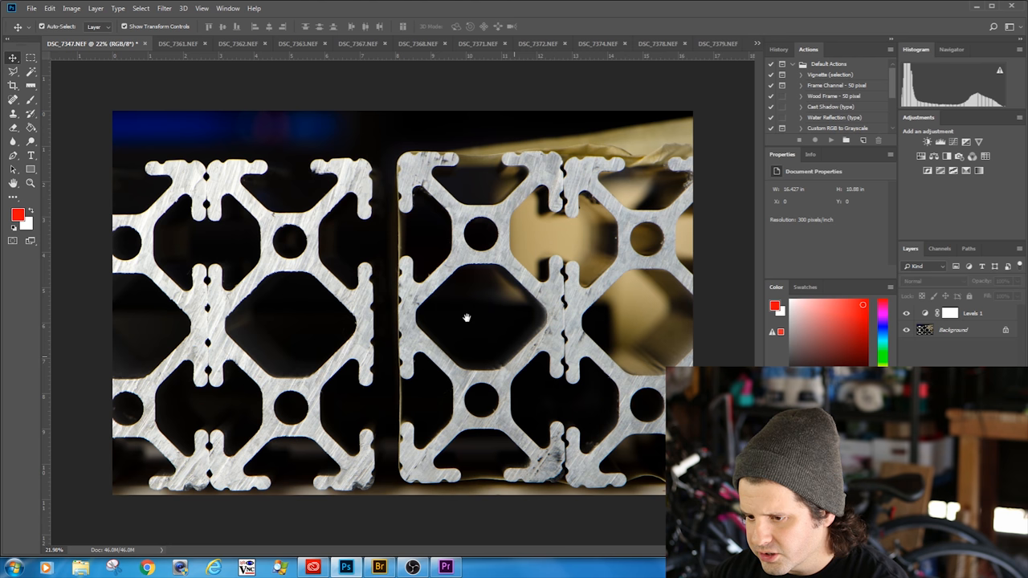
{"action": "mouse_move", "coordinate": [490, 332]}
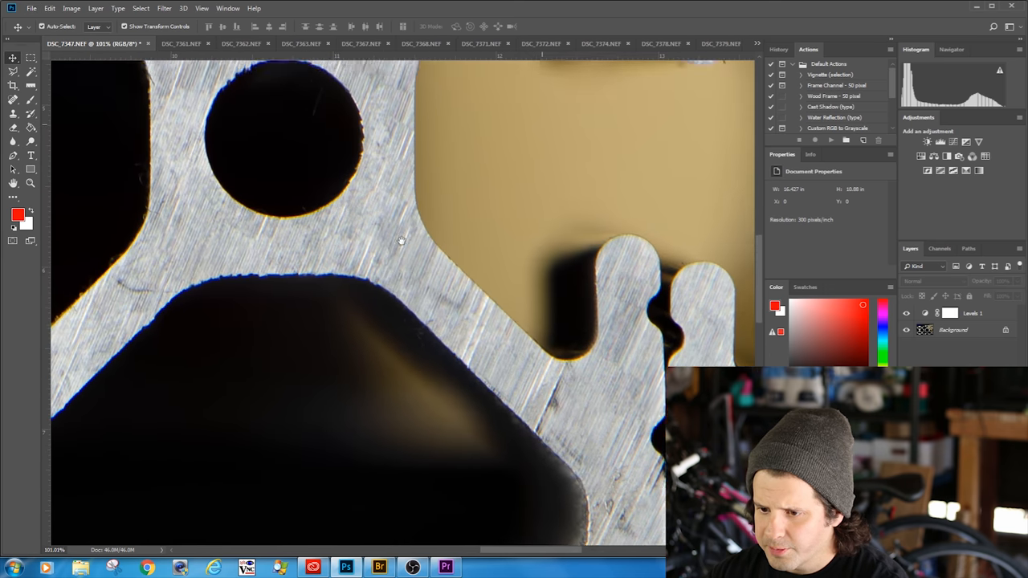
Pan across the scratched cut faces to the seam where the two extrusion pieces meet
{"action": "left_click_drag", "start_coordinate": [402, 241], "coordinate": [345, 168]}
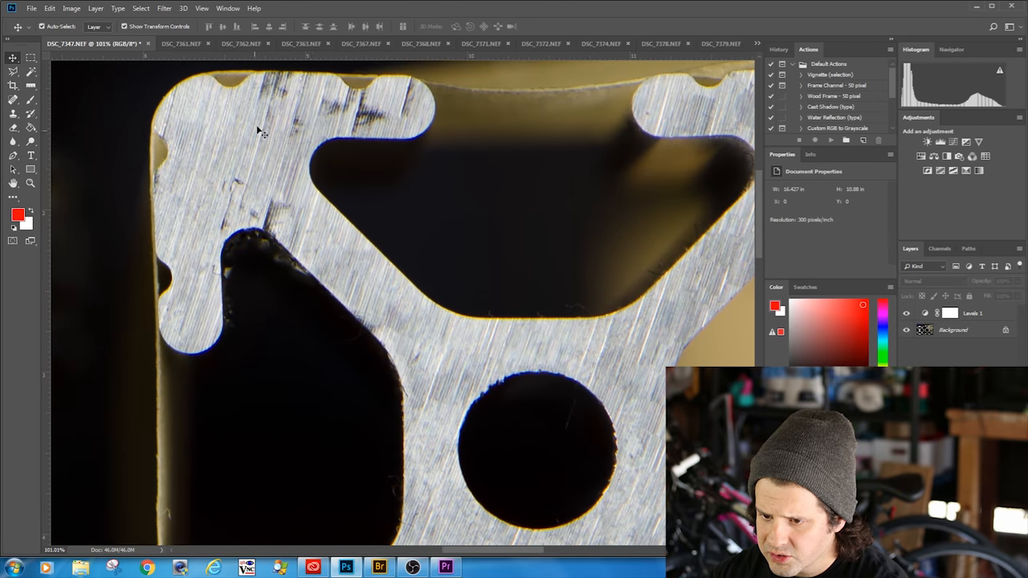
{"action": "mouse_move", "coordinate": [321, 234]}
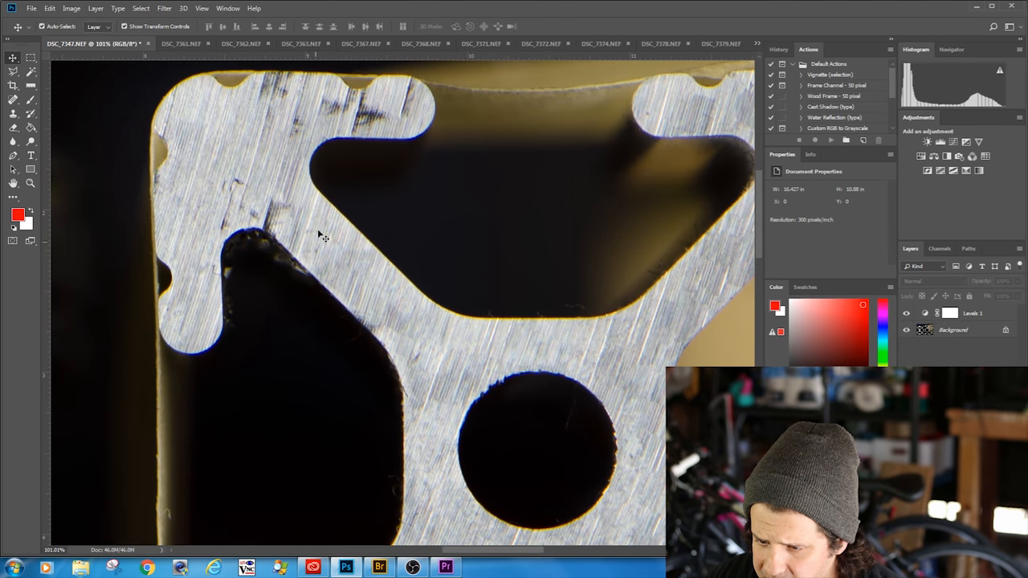
{"action": "left_click_drag", "start_coordinate": [321, 233], "coordinate": [506, 323]}
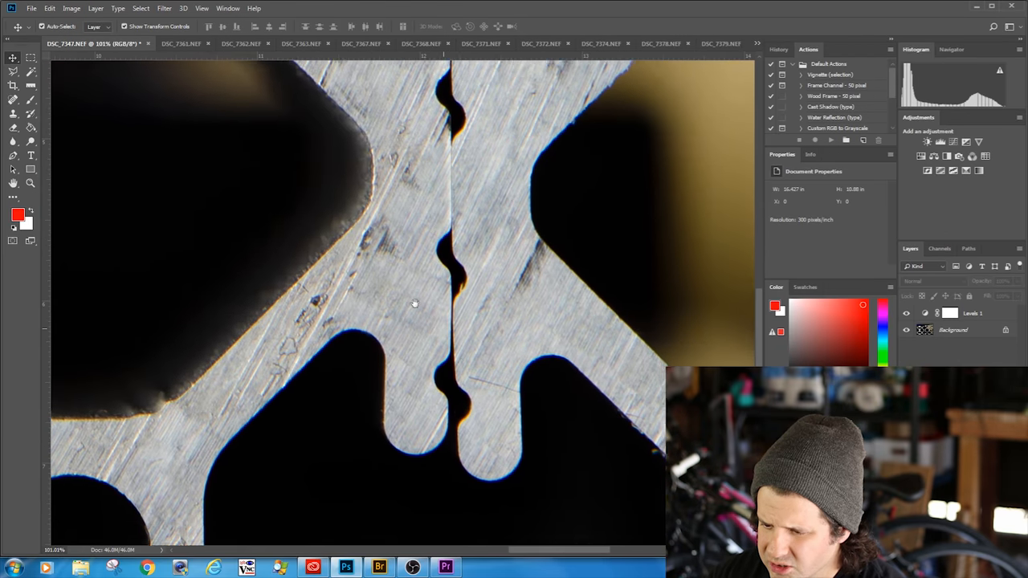
Switch to the photo of the two extrusions resting on wood
{"action": "left_click", "coordinate": [145, 43]}
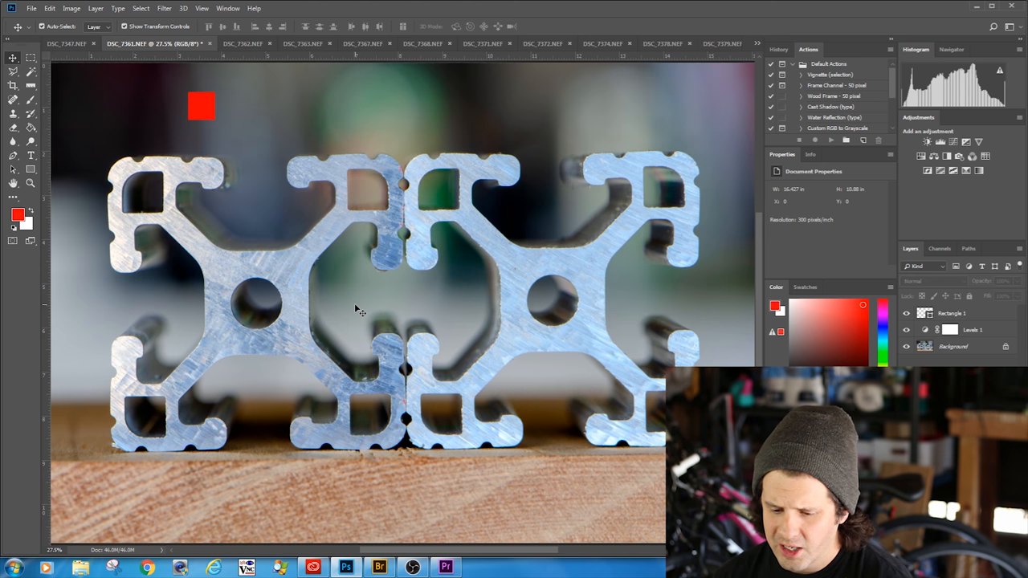
{"action": "mouse_move", "coordinate": [363, 251]}
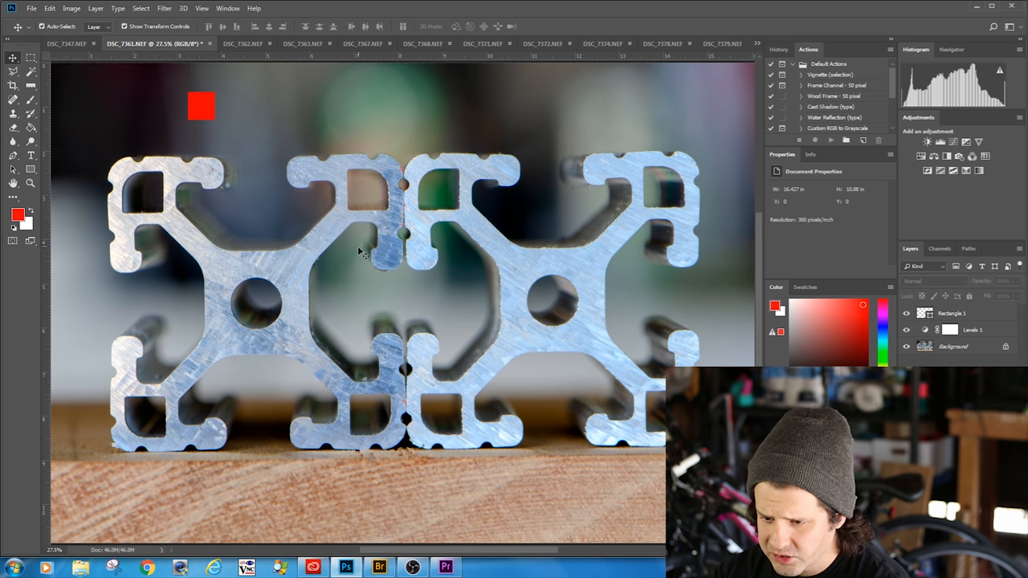
{"action": "mouse_move", "coordinate": [356, 247]}
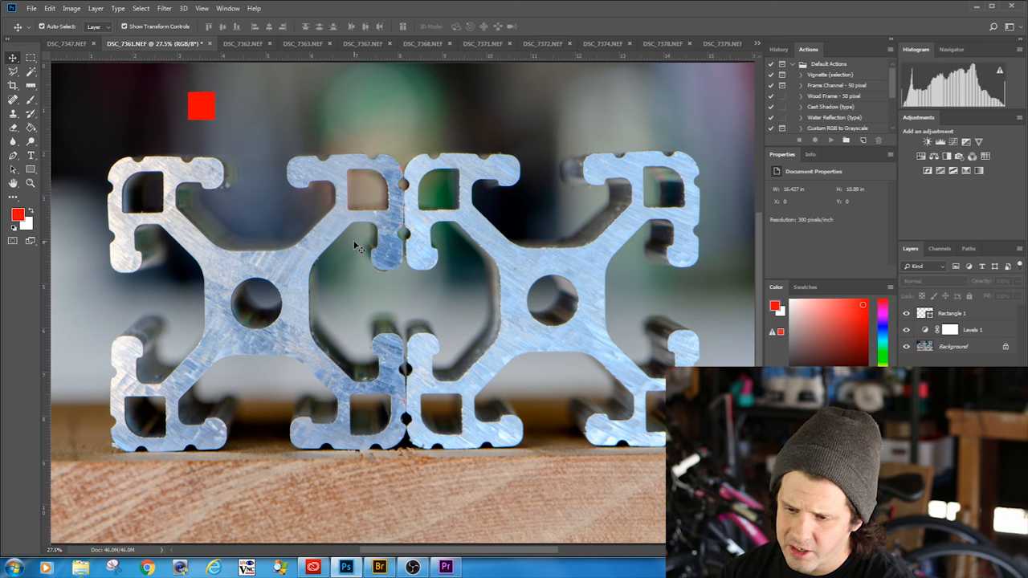
{"action": "mouse_move", "coordinate": [385, 233]}
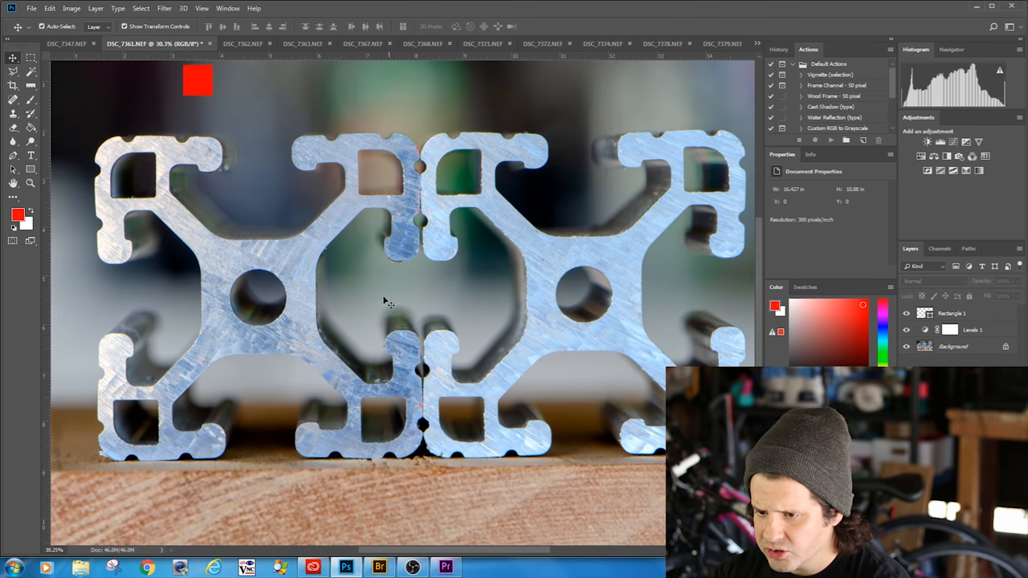
{"action": "mouse_move", "coordinate": [160, 400]}
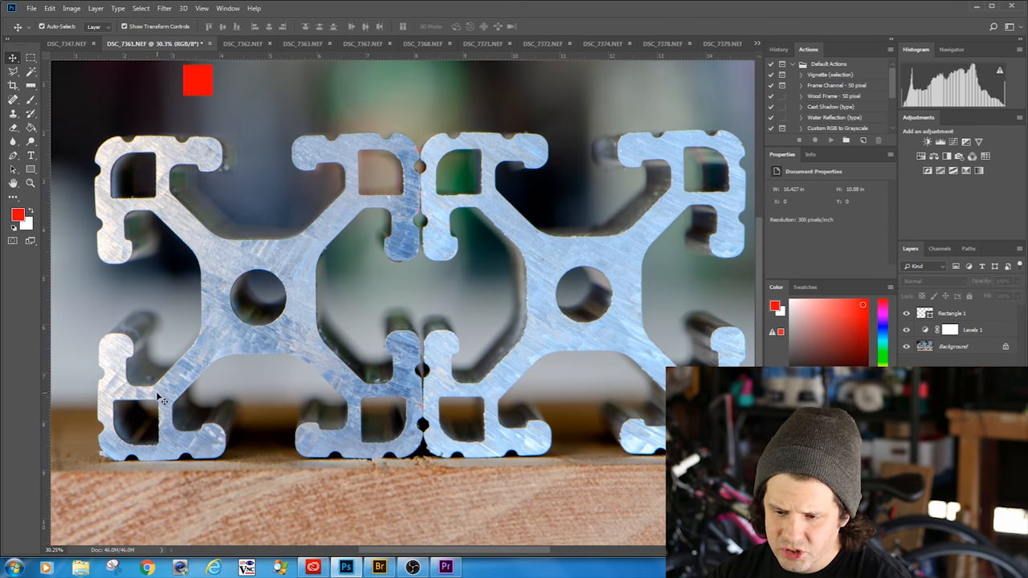
{"action": "mouse_move", "coordinate": [286, 339]}
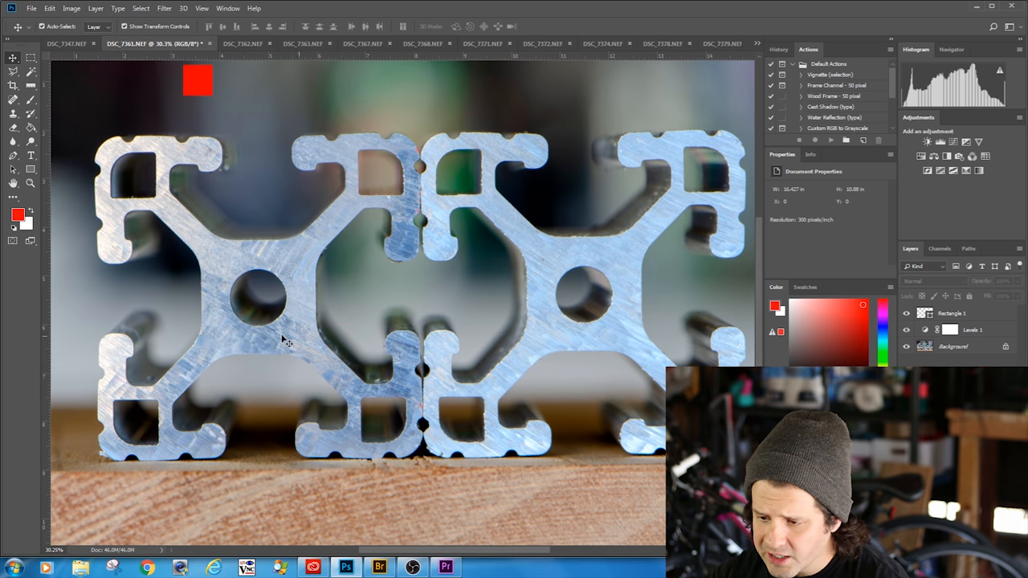
{"action": "mouse_move", "coordinate": [393, 320]}
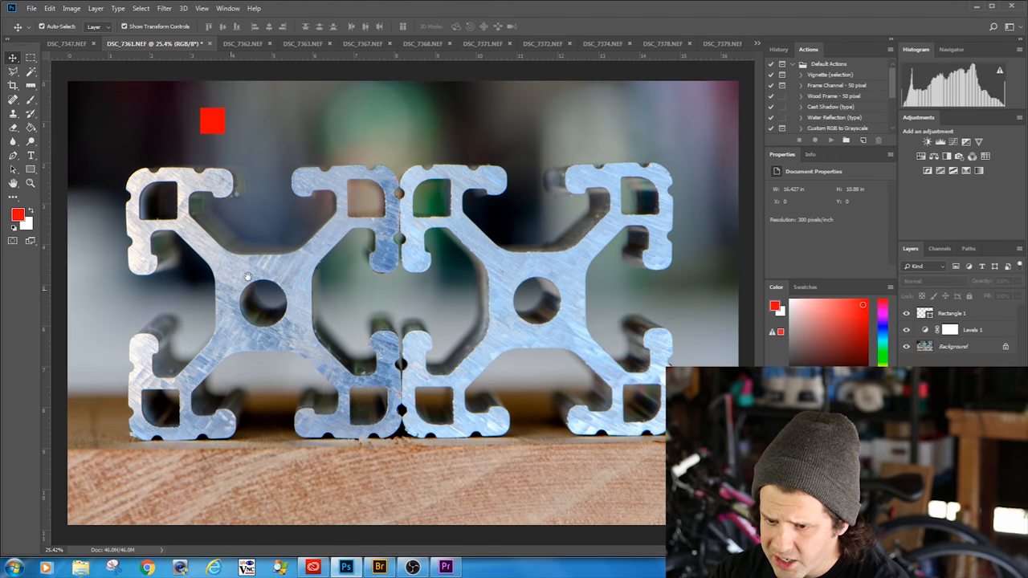
{"action": "mouse_move", "coordinate": [273, 260]}
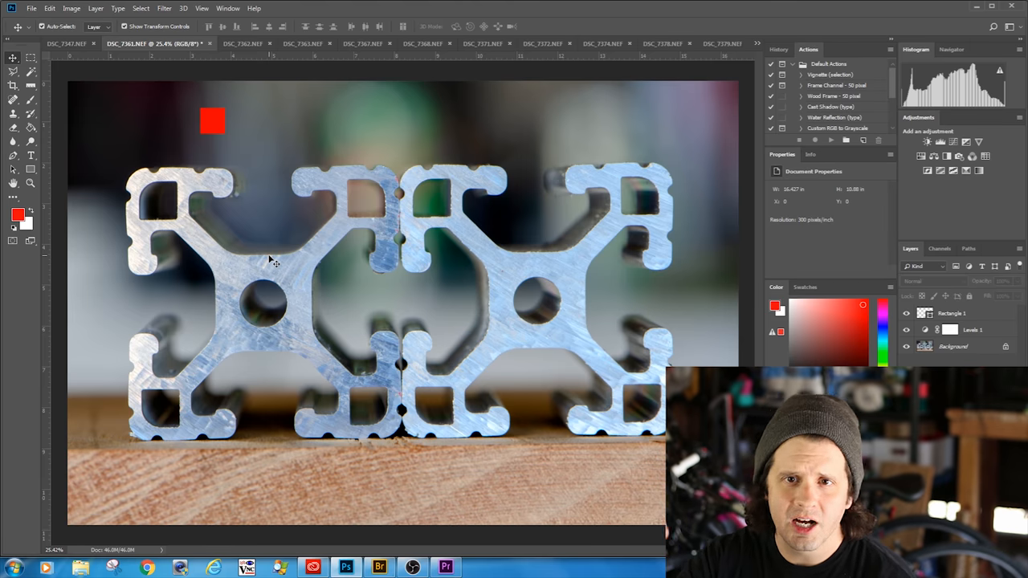
{"action": "mouse_move", "coordinate": [356, 304]}
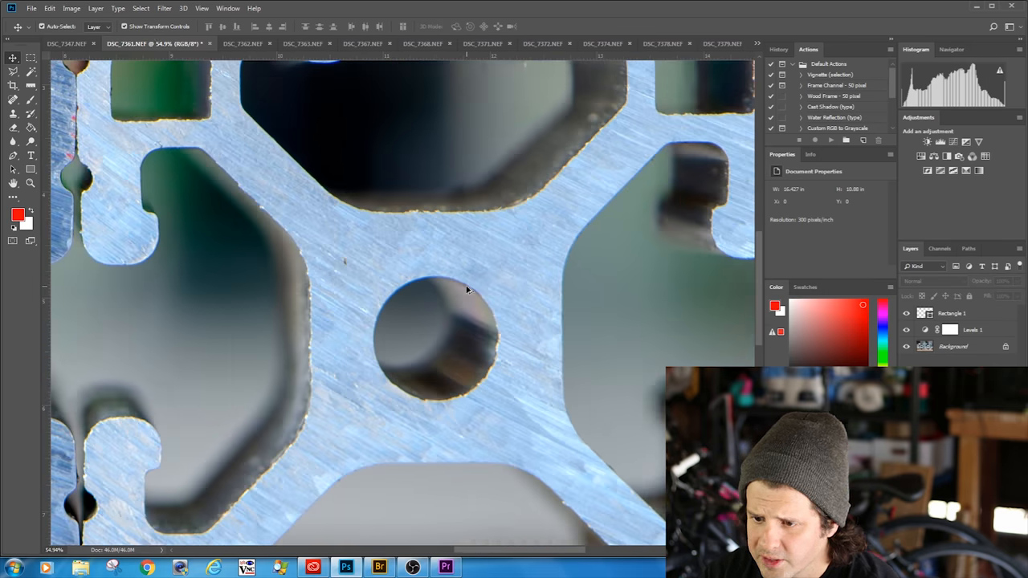
Switch to the next levels-adjusted close-up of an extrusion cut
{"action": "left_click", "coordinate": [233, 43]}
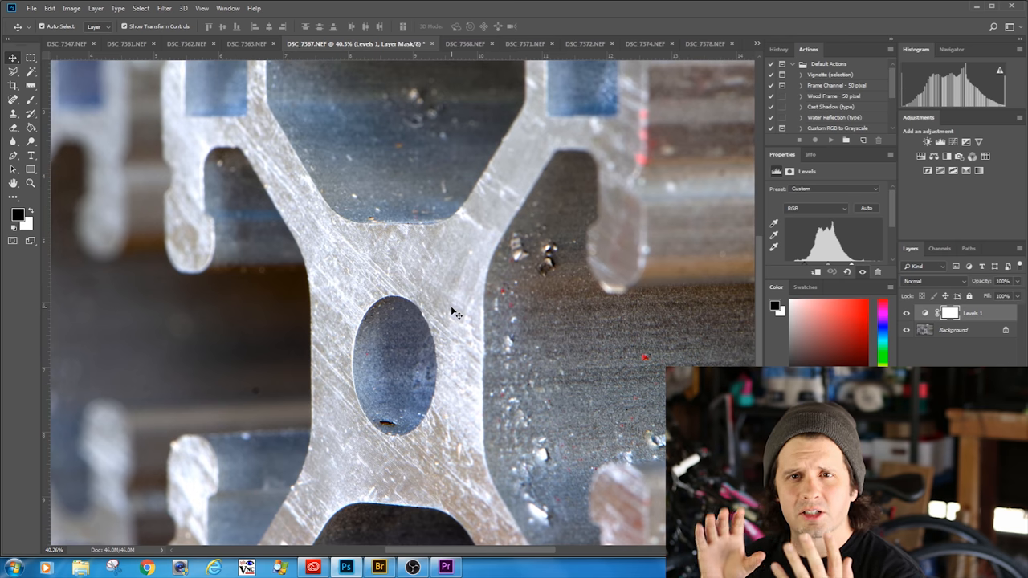
{"action": "mouse_move", "coordinate": [453, 148]}
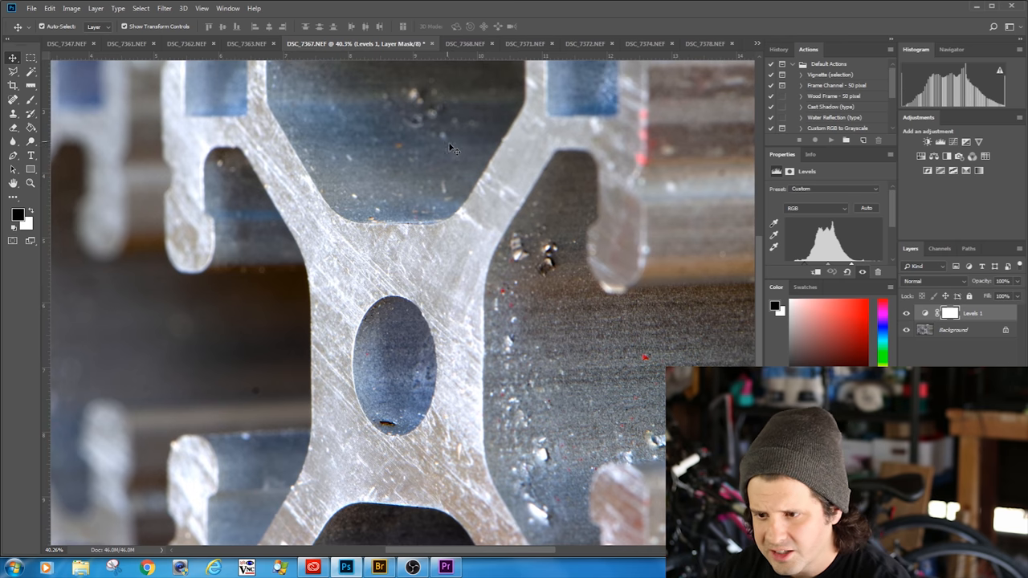
Switch to a cut-edge close-up and shift the view along the edge
{"action": "left_click", "coordinate": [389, 43]}
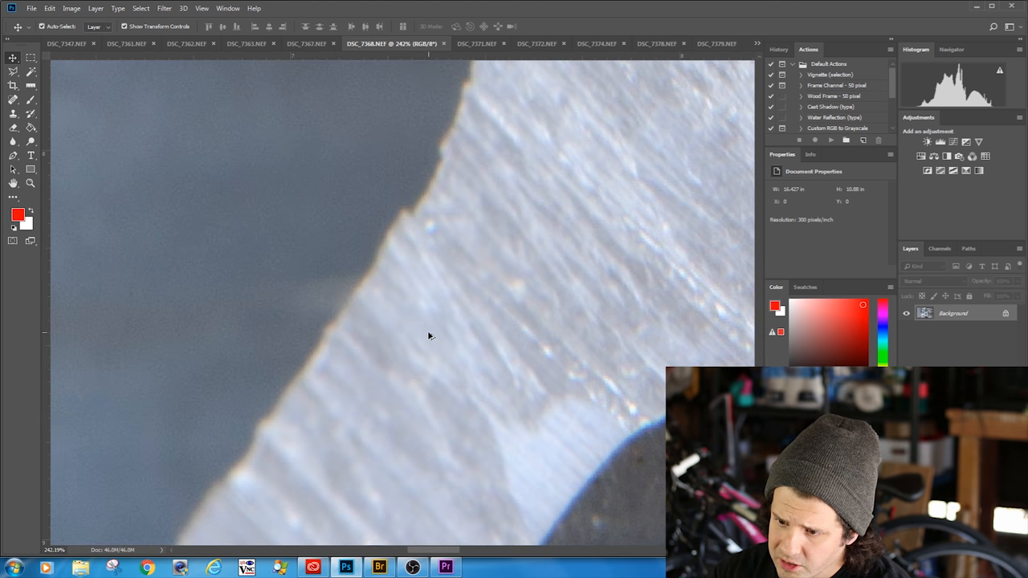
{"action": "mouse_move", "coordinate": [389, 264]}
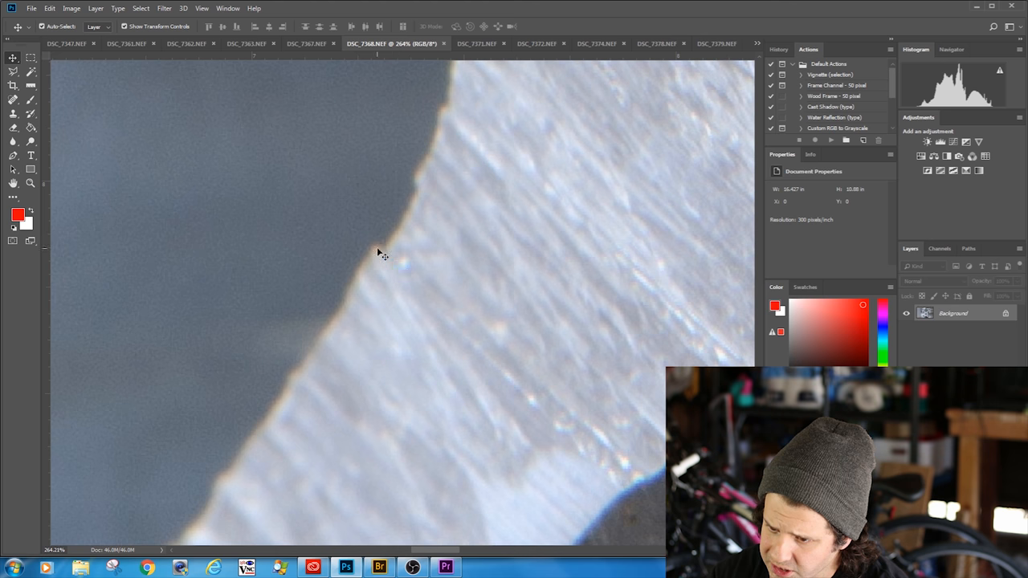
{"action": "left_click_drag", "start_coordinate": [382, 254], "coordinate": [392, 346]}
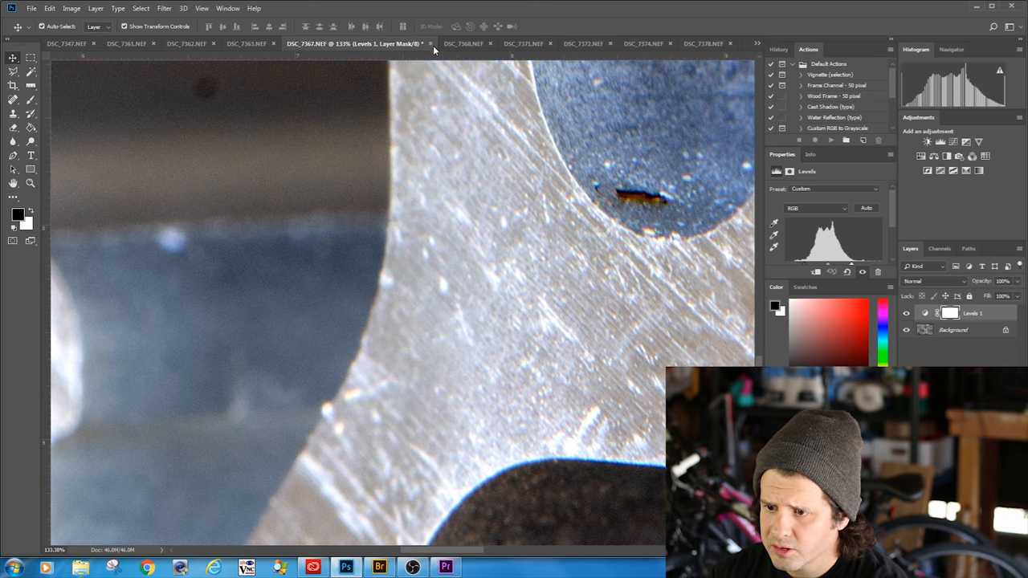
Step through the next cut photos, ending on the side view of the notched profile edge
{"action": "left_click", "coordinate": [449, 43]}
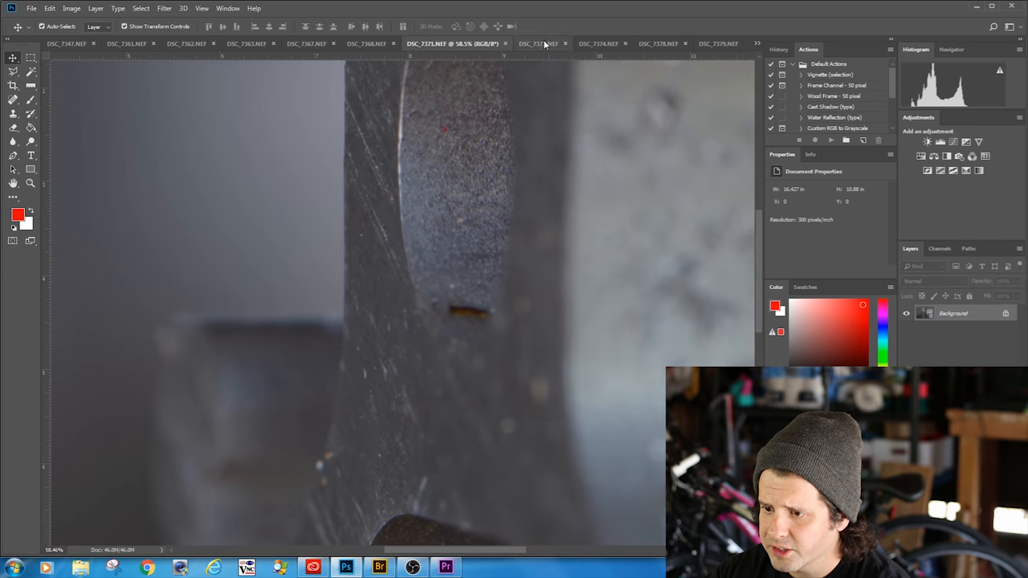
{"action": "left_click", "coordinate": [538, 43]}
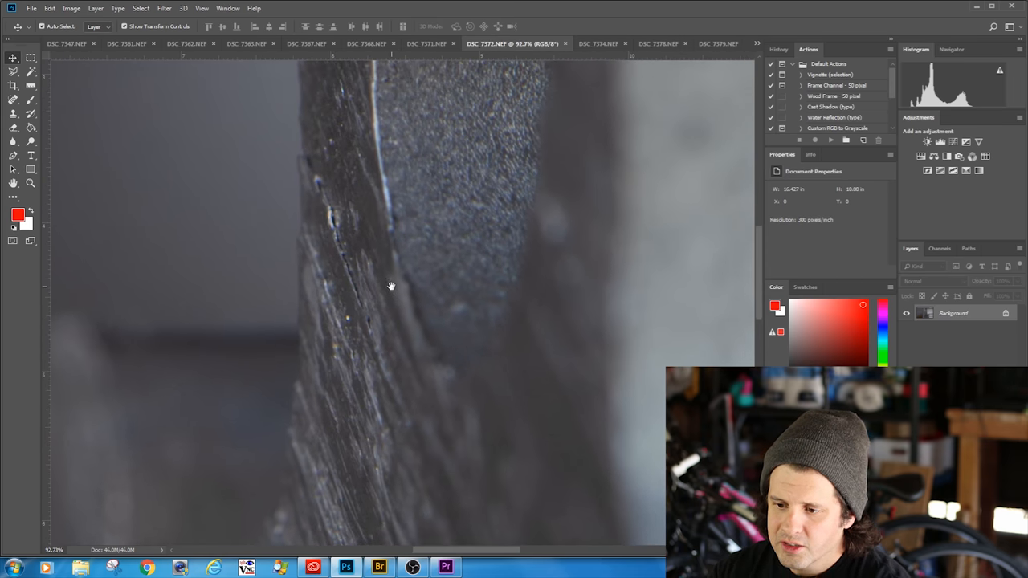
{"action": "mouse_move", "coordinate": [350, 255]}
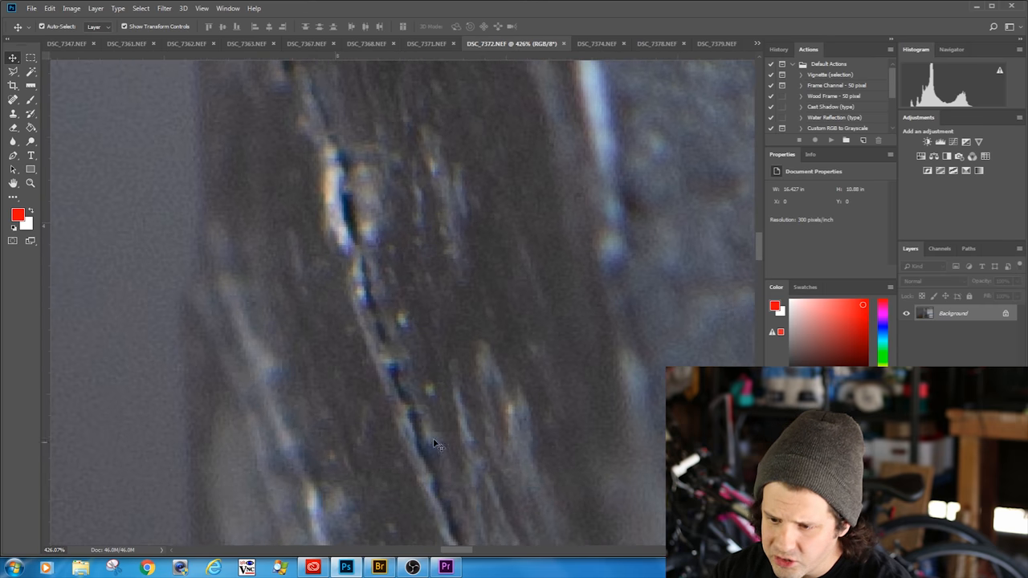
{"action": "mouse_move", "coordinate": [405, 376]}
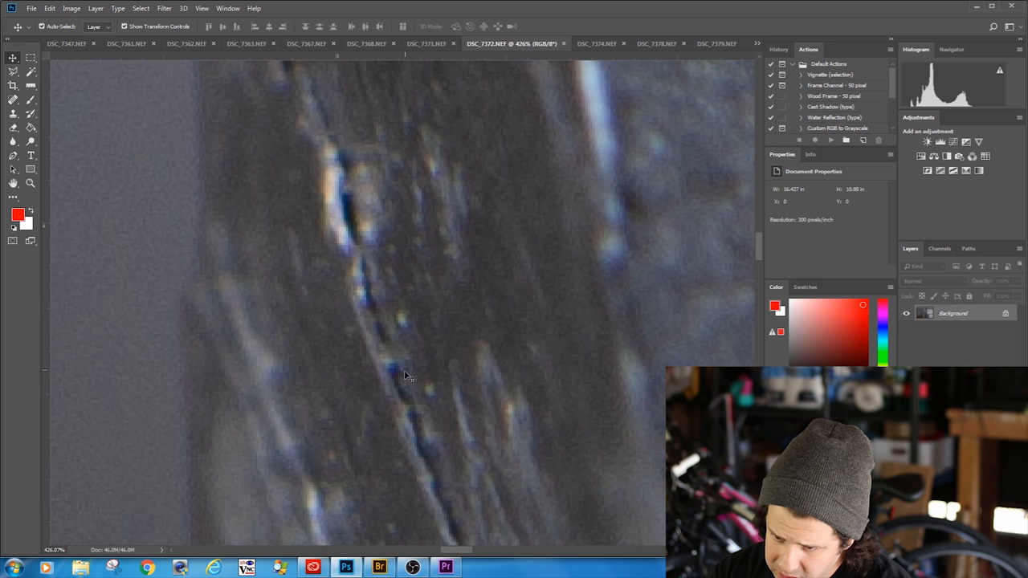
{"action": "mouse_move", "coordinate": [343, 157]}
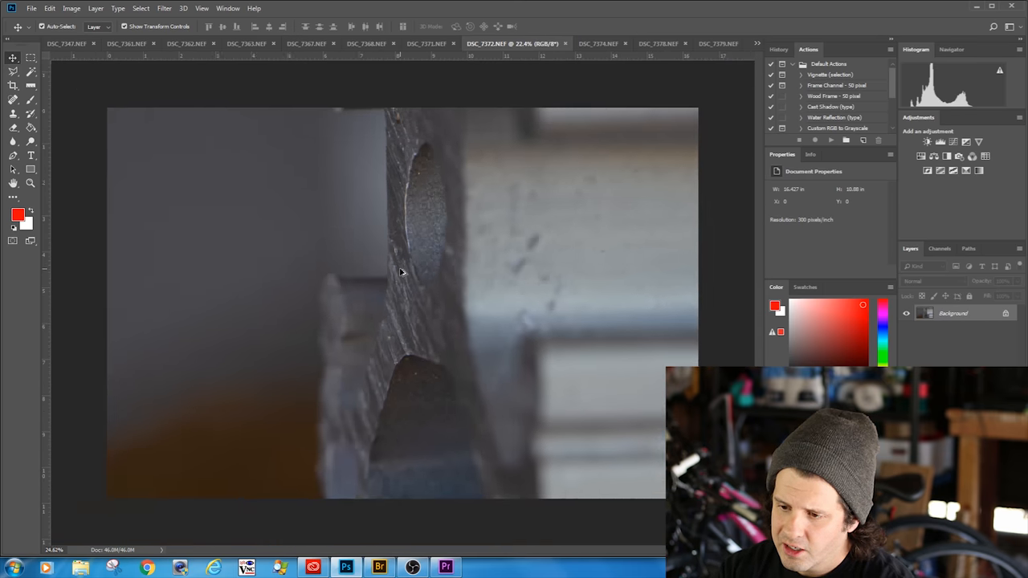
{"action": "scroll", "scroll_direction": "down", "scroll_amount": 3}
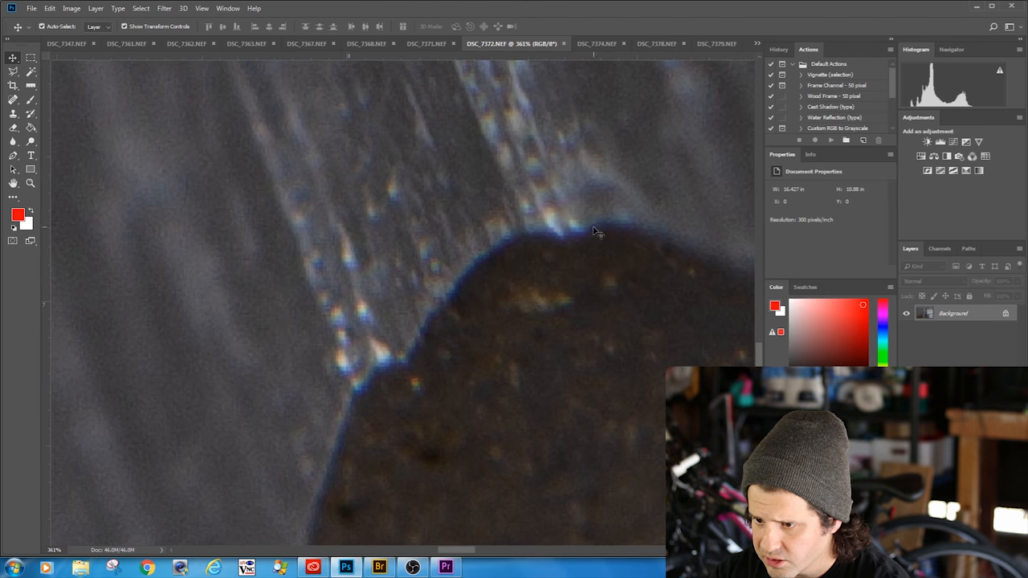
{"action": "left_click", "coordinate": [571, 44]}
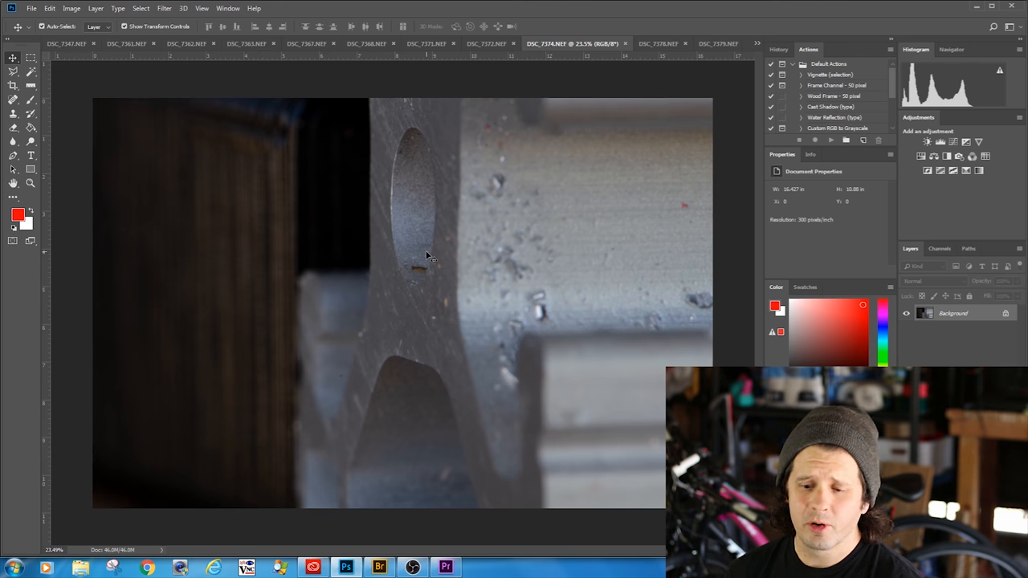
{"action": "mouse_move", "coordinate": [508, 83]}
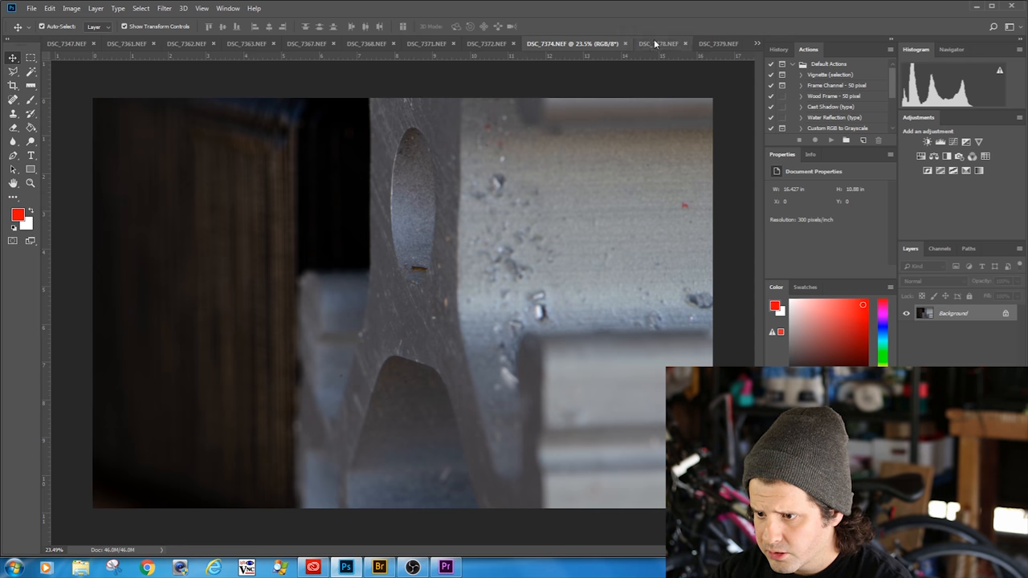
Switch to the DSC_7379 sideways-angle photo of the dimpled top face
{"action": "left_click", "coordinate": [713, 44]}
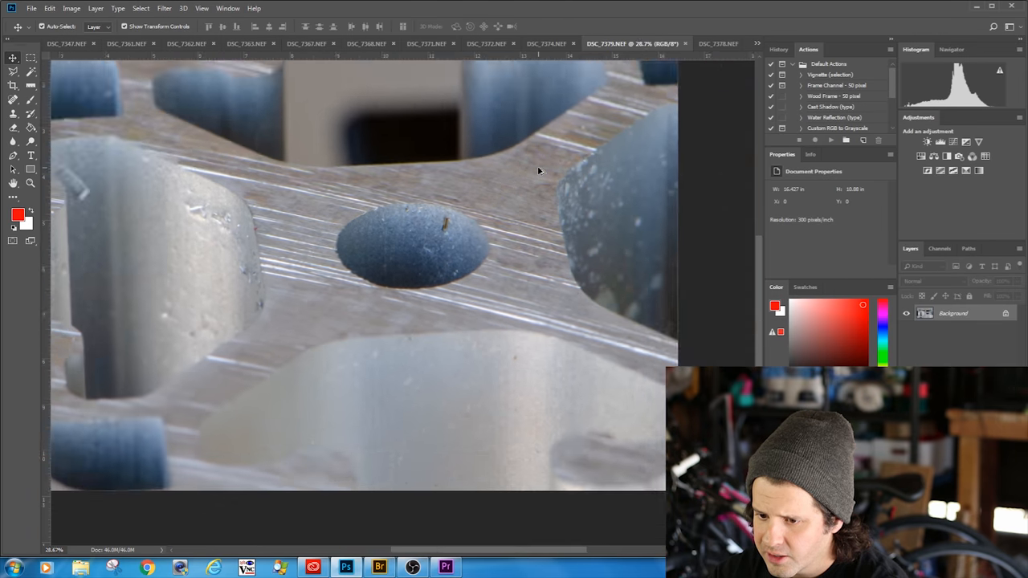
Zoom out, then switch to the matching DSC_7378 sideways photo
{"action": "scroll", "scroll_direction": "down", "scroll_amount": 3}
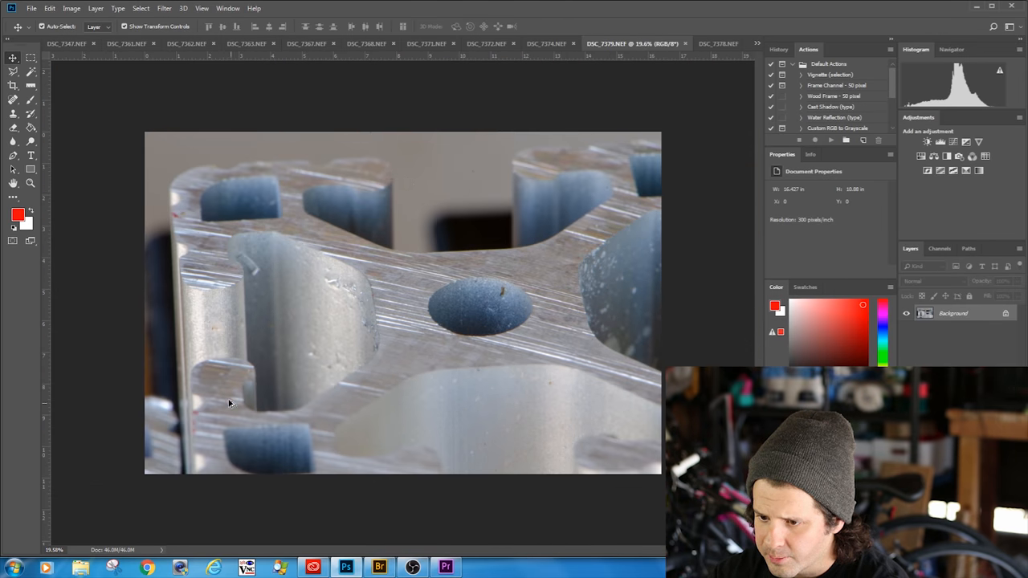
{"action": "mouse_move", "coordinate": [424, 296]}
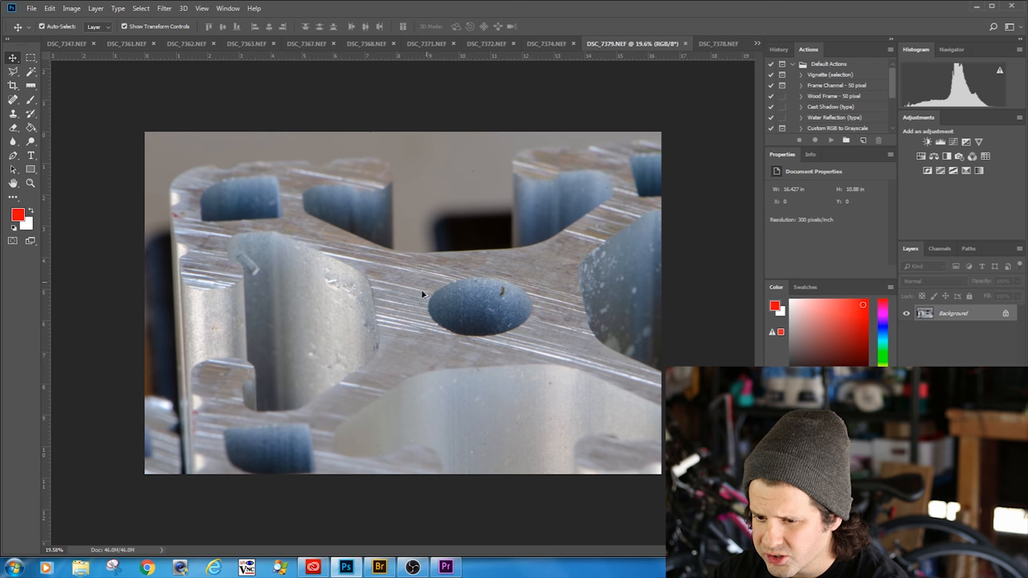
{"action": "mouse_move", "coordinate": [385, 286]}
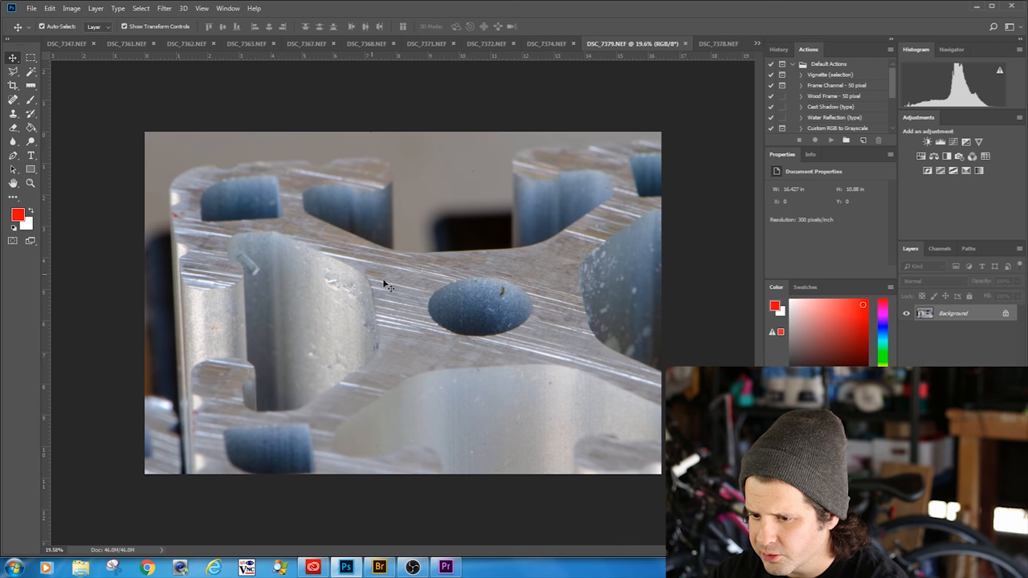
{"action": "mouse_move", "coordinate": [207, 265]}
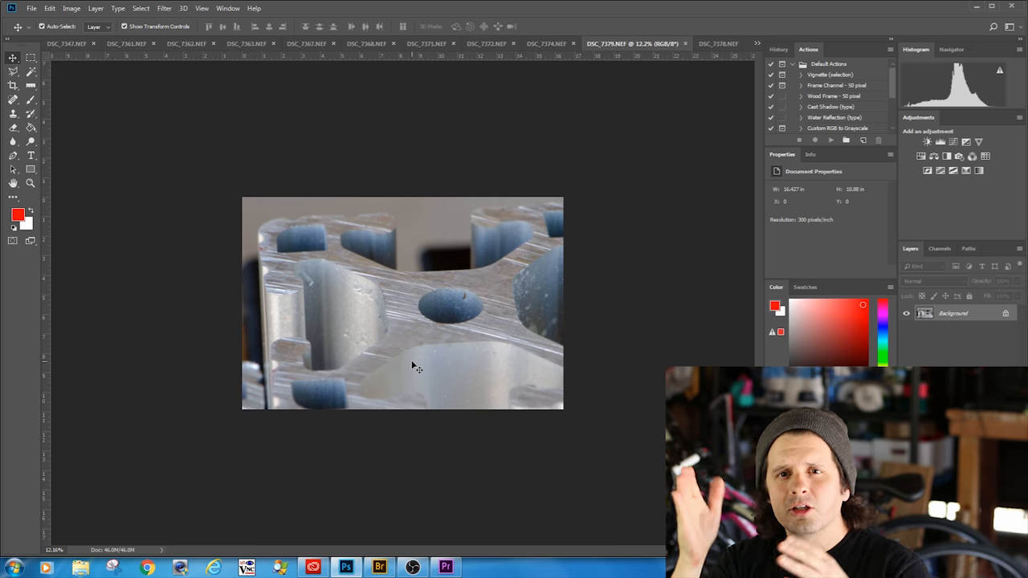
{"action": "mouse_move", "coordinate": [421, 335]}
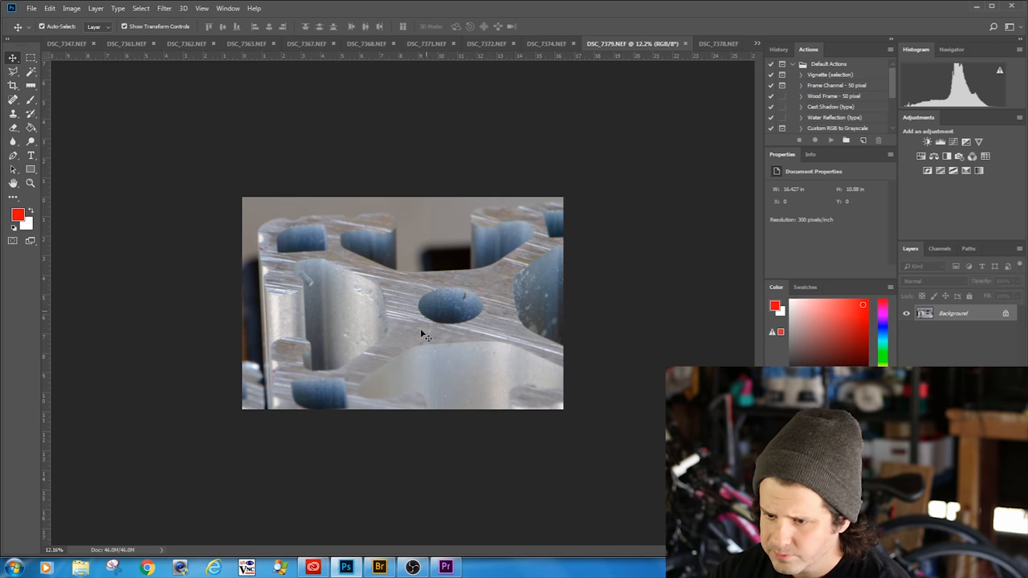
{"action": "left_click", "coordinate": [678, 43]}
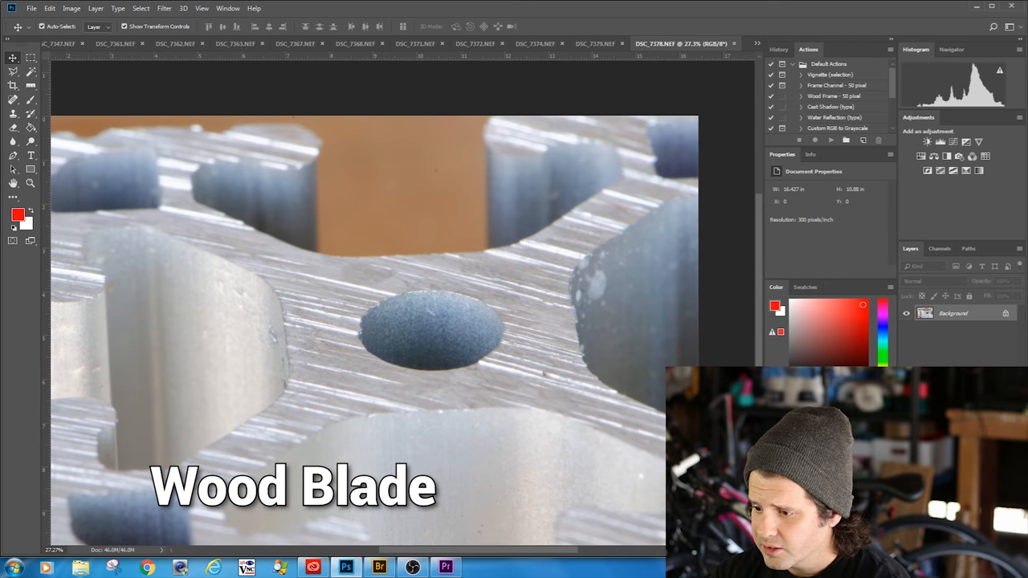
Add a Levels adjustment layer to DSC_7378 and to DSC_7379
{"action": "left_click", "coordinate": [940, 142]}
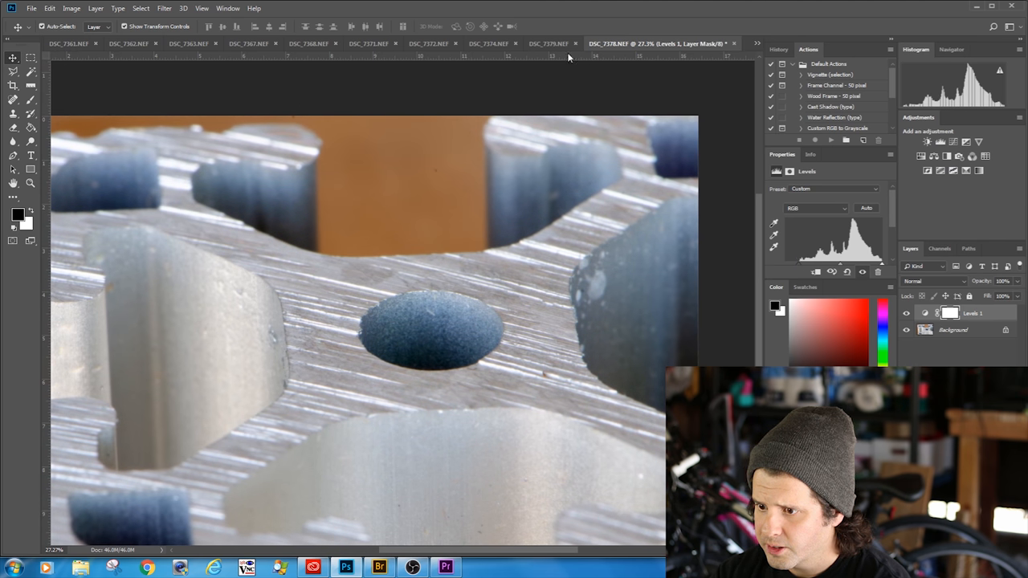
{"action": "left_click", "coordinate": [633, 43]}
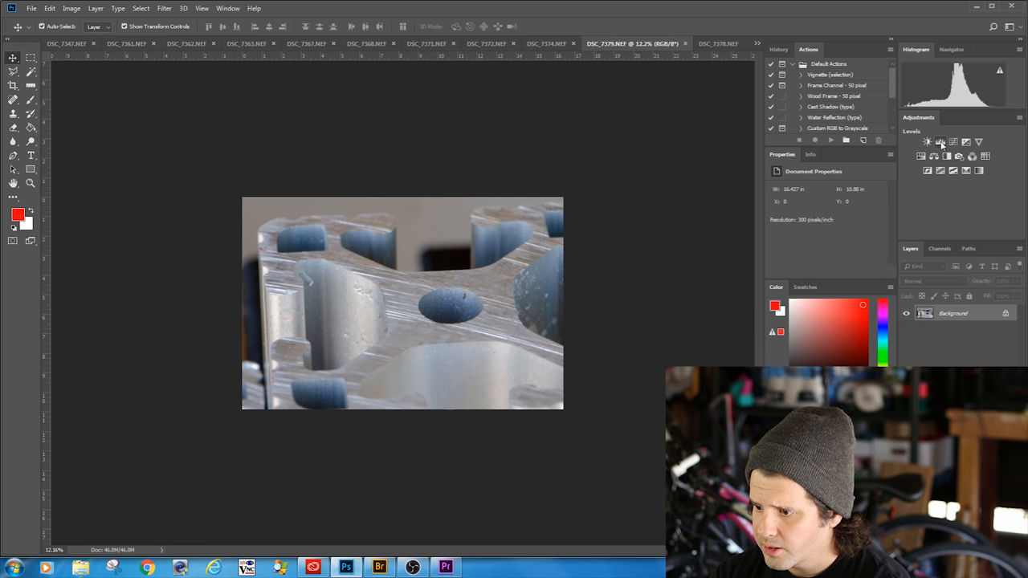
{"action": "left_click", "coordinate": [928, 142]}
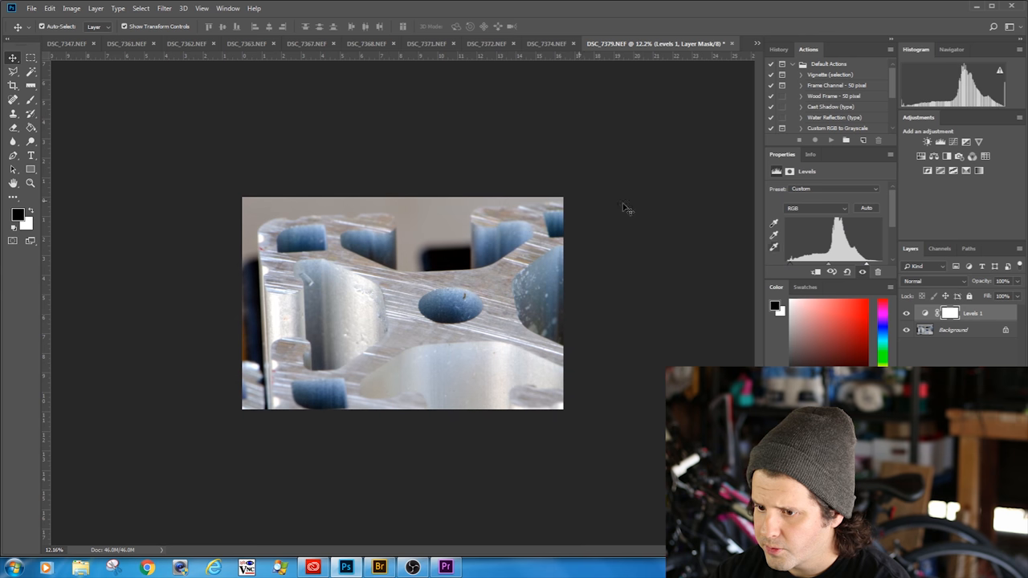
{"action": "mouse_move", "coordinate": [585, 87]}
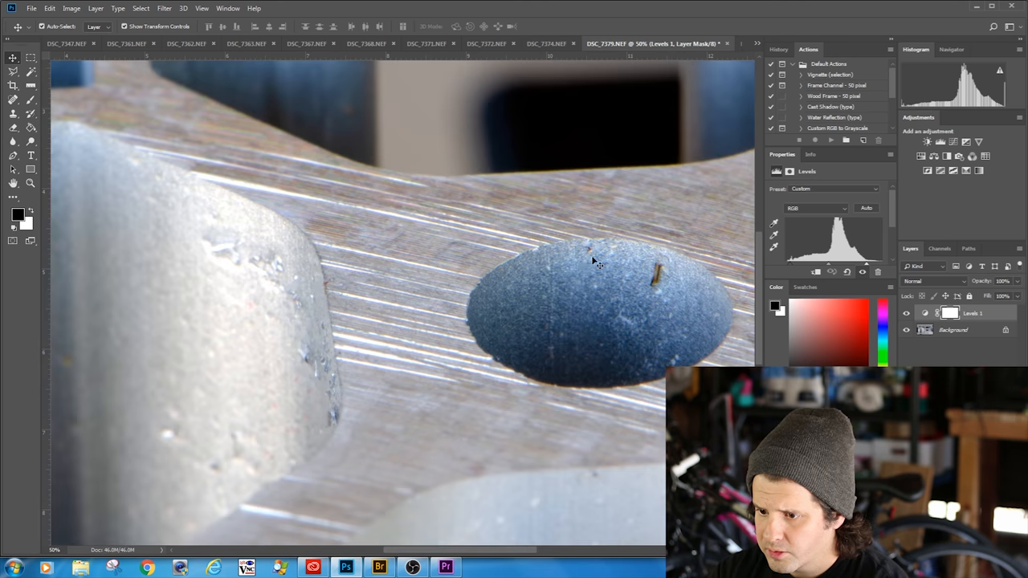
{"action": "left_click", "coordinate": [755, 42]}
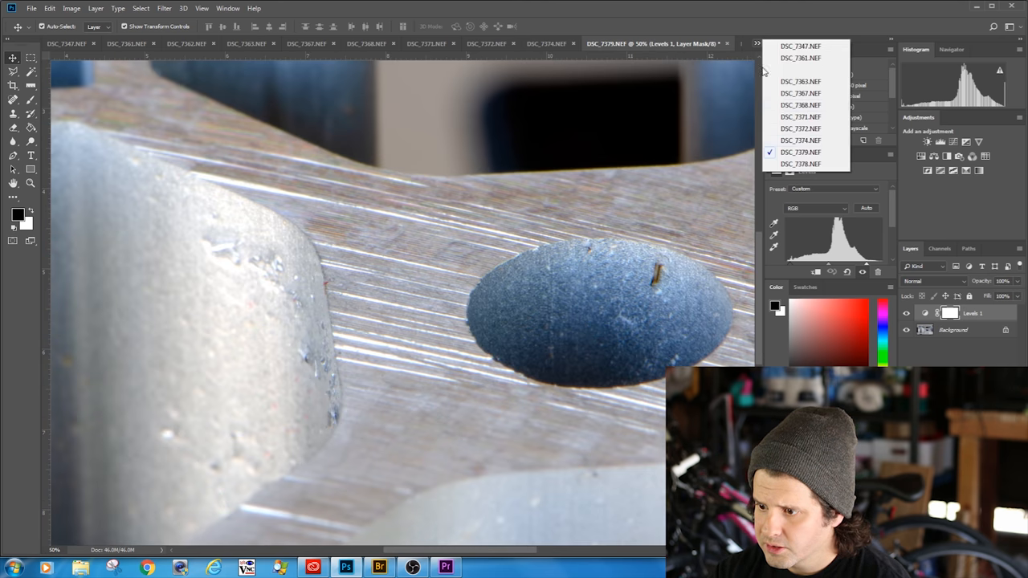
{"action": "left_click", "coordinate": [800, 164]}
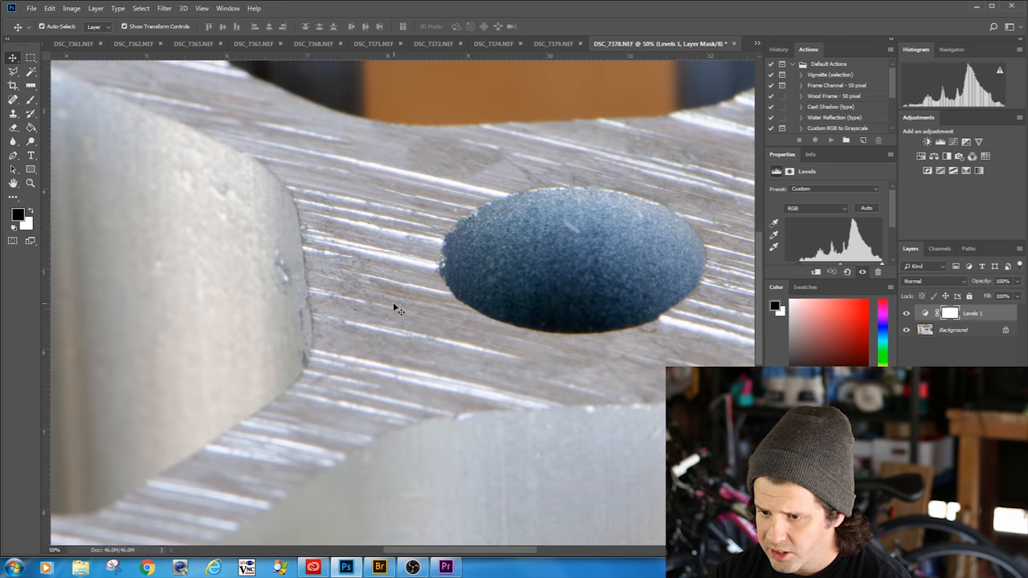
{"action": "left_click", "coordinate": [552, 44]}
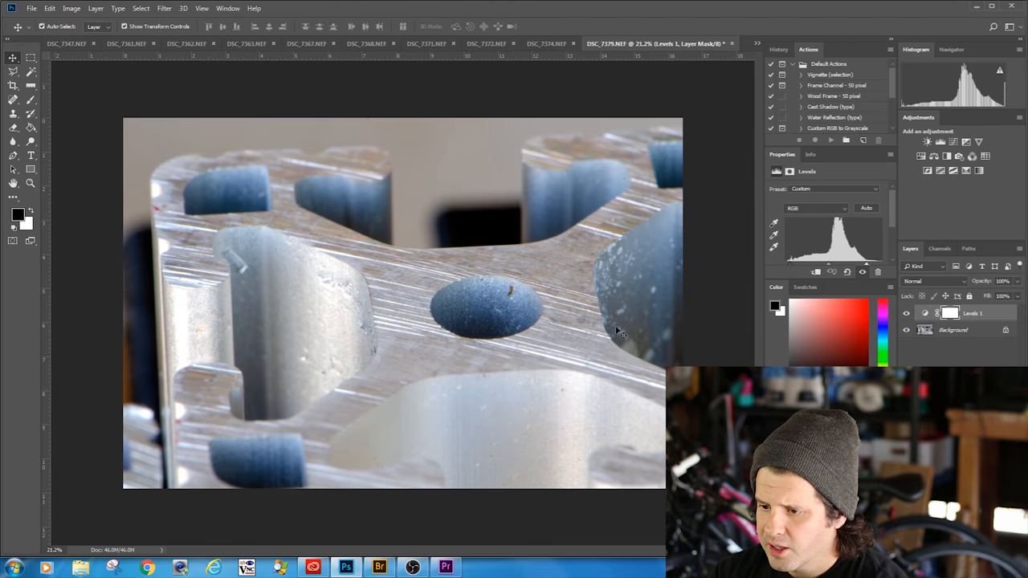
{"action": "mouse_move", "coordinate": [530, 341]}
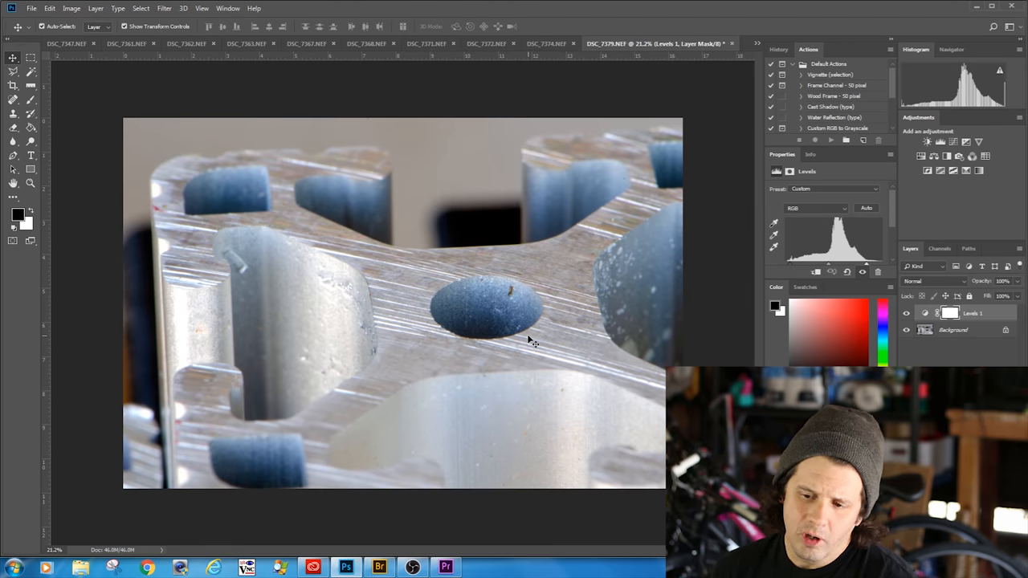